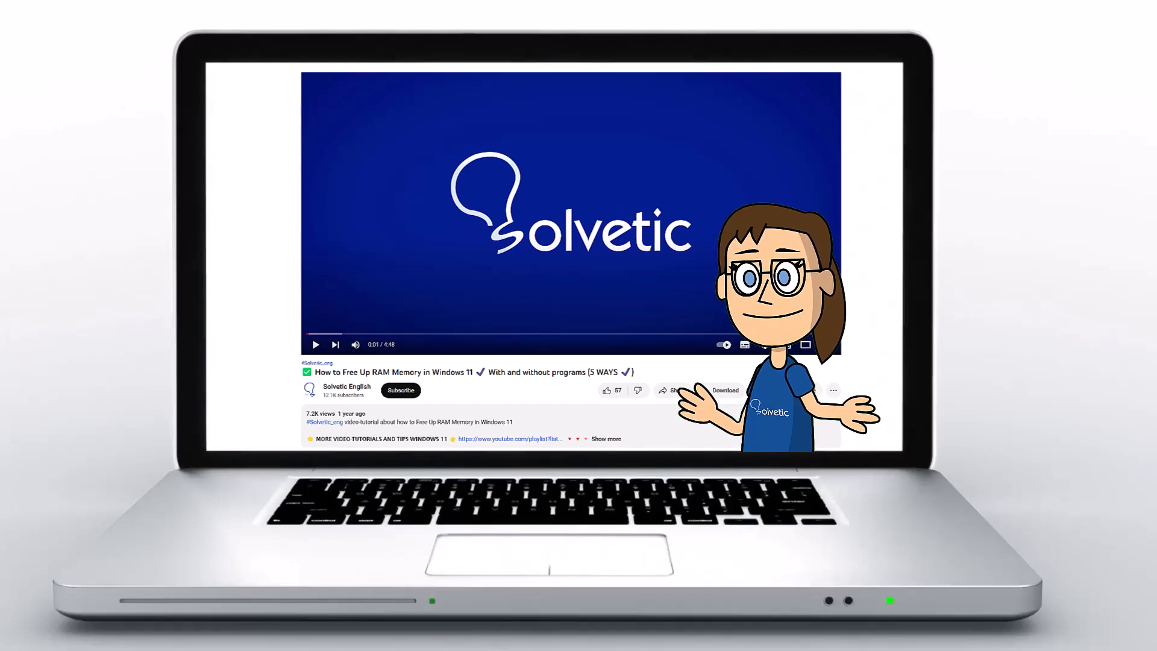
- Launch Hero Brawl from Discover via Play and the Open Roblox game client prompt
left_click(605, 439)
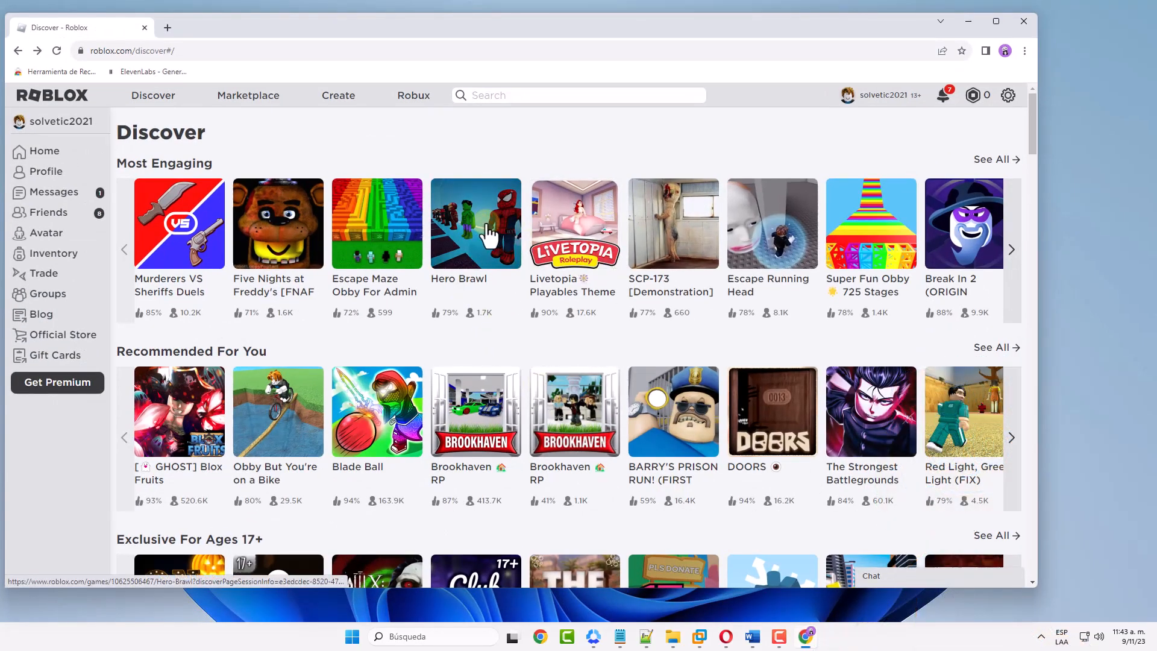
left_click(475, 223)
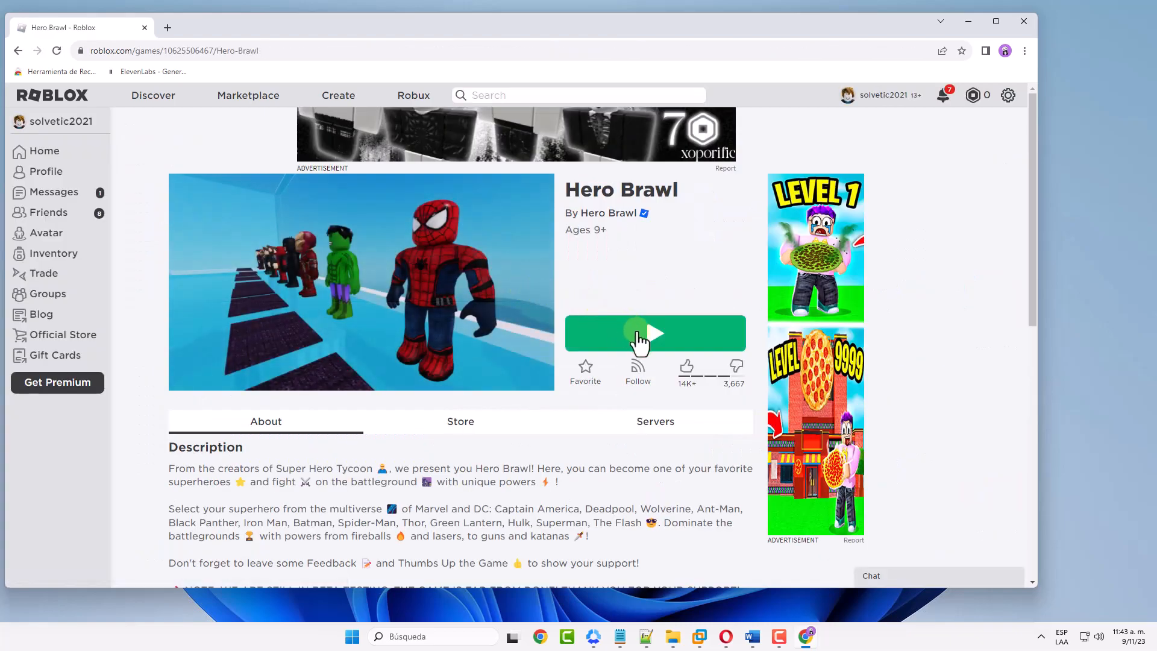
left_click(641, 333)
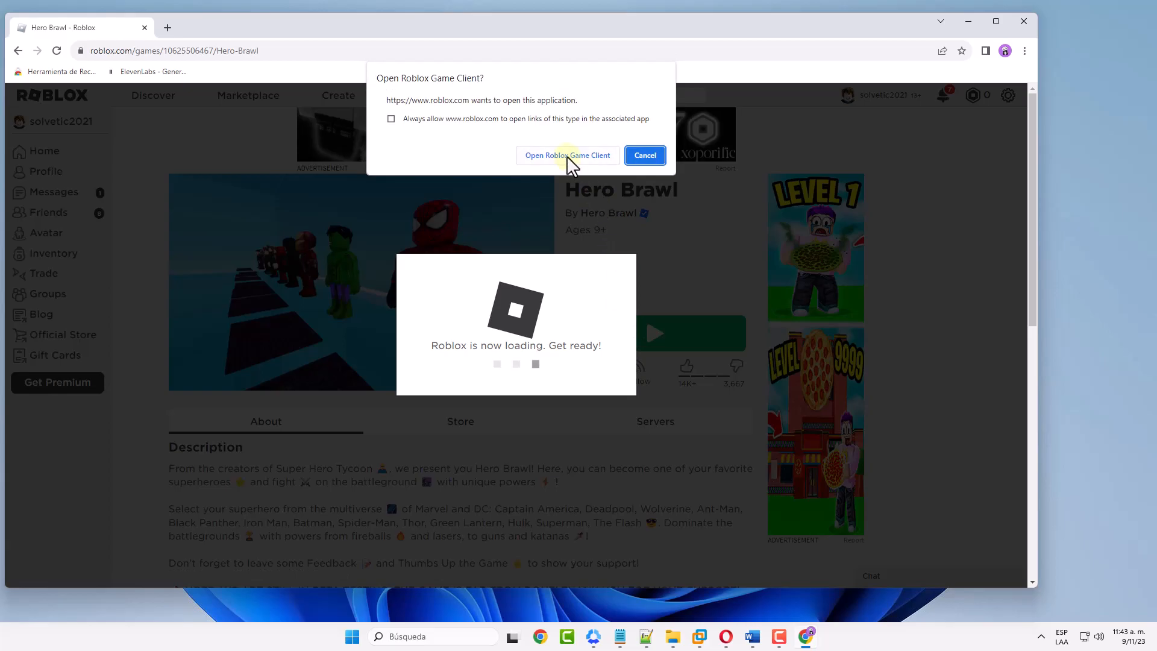
left_click(567, 154)
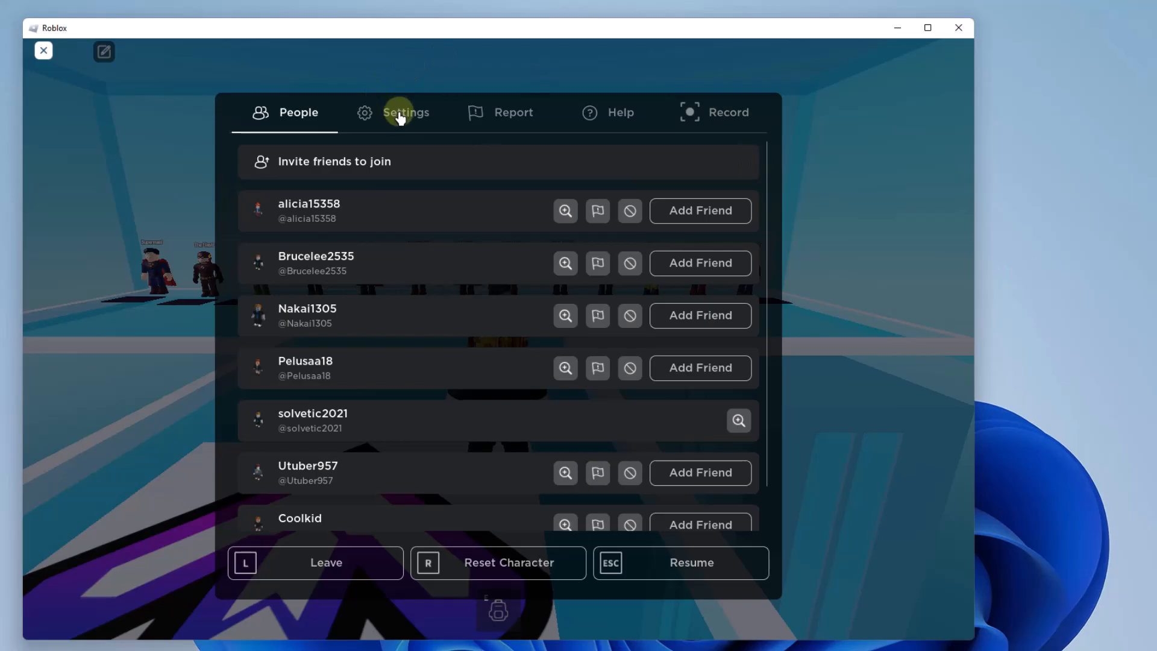
- In the in-game Settings, switch Shift Lock Switch from Off to On
left_click(405, 113)
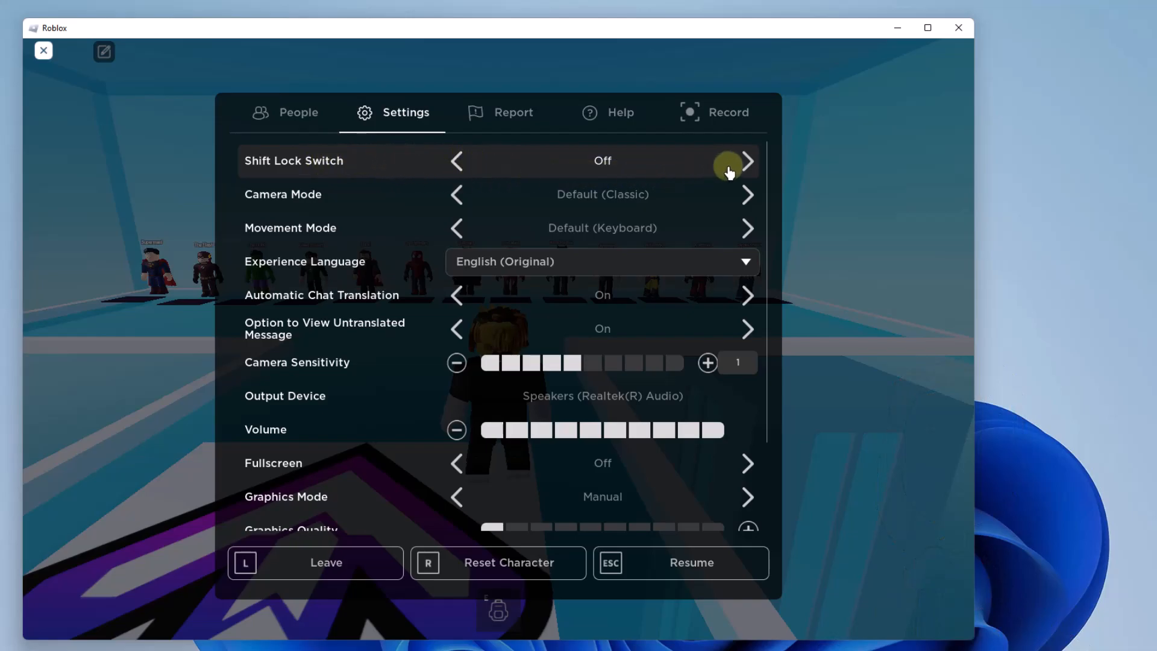
left_click(747, 162)
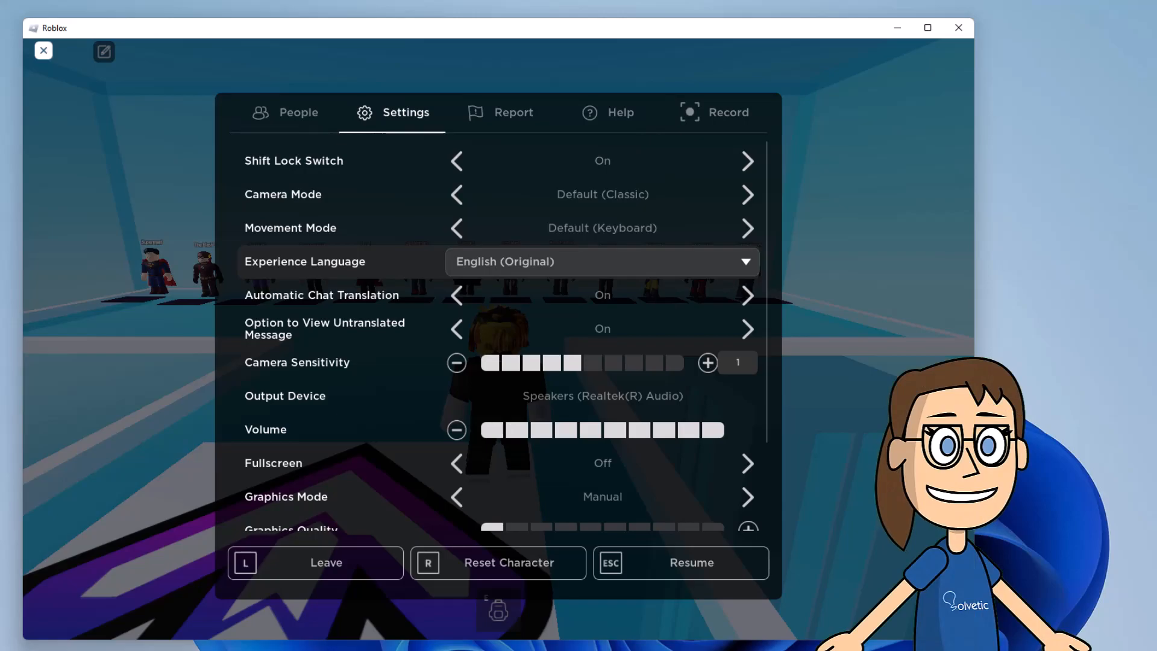
left_click(299, 113)
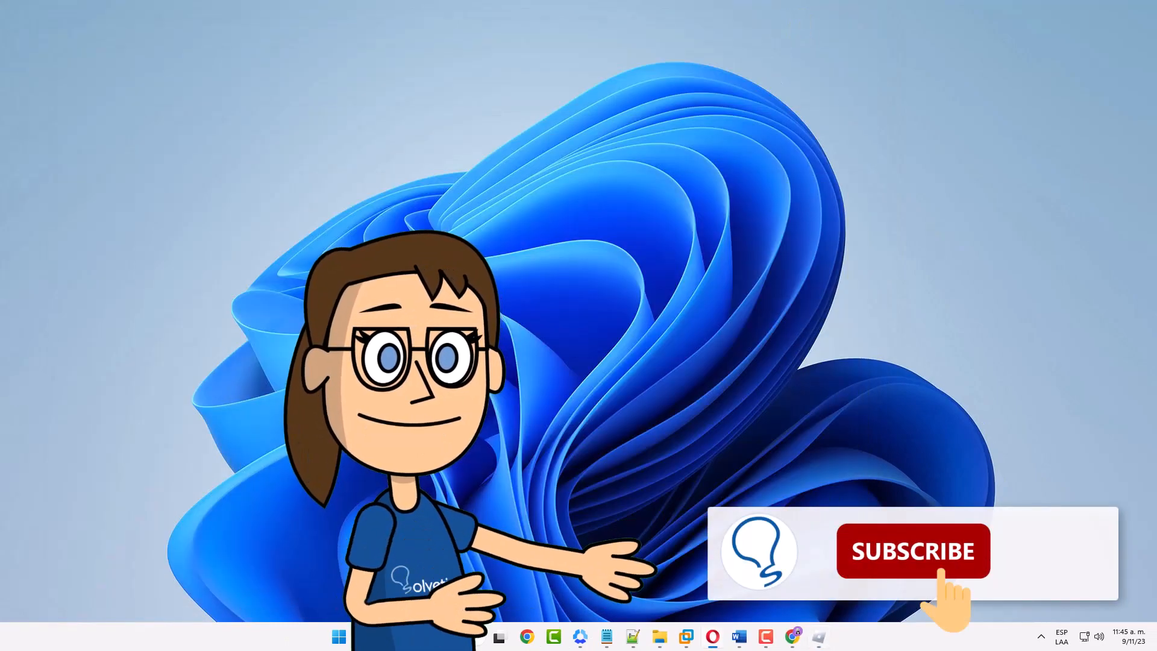
left_click(913, 550)
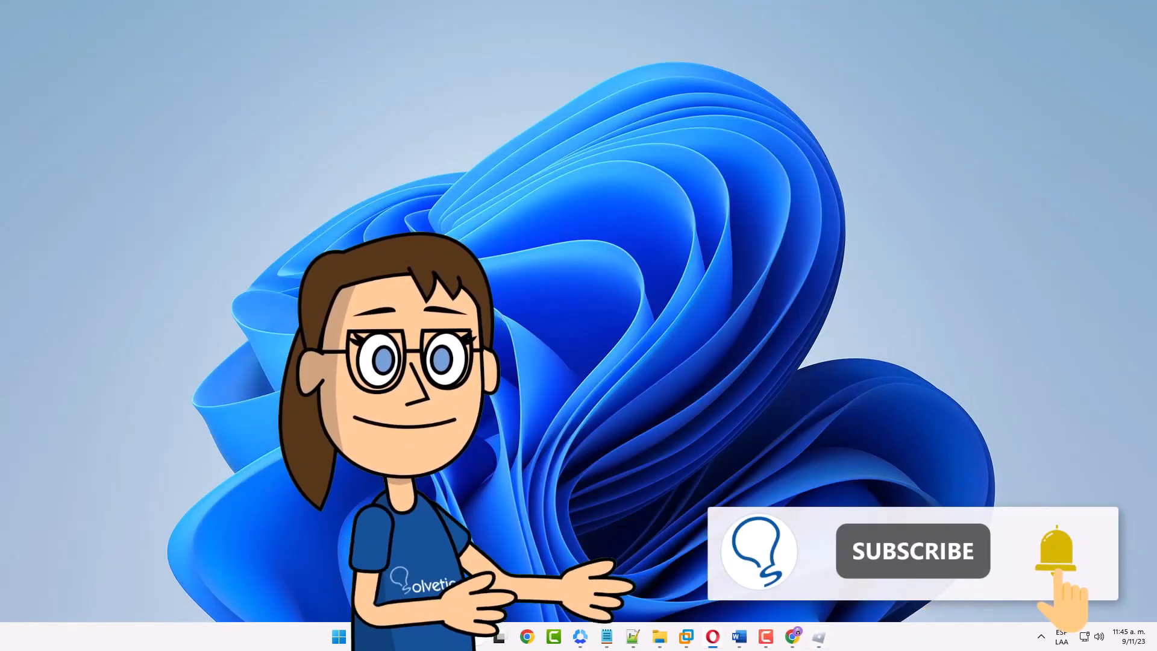